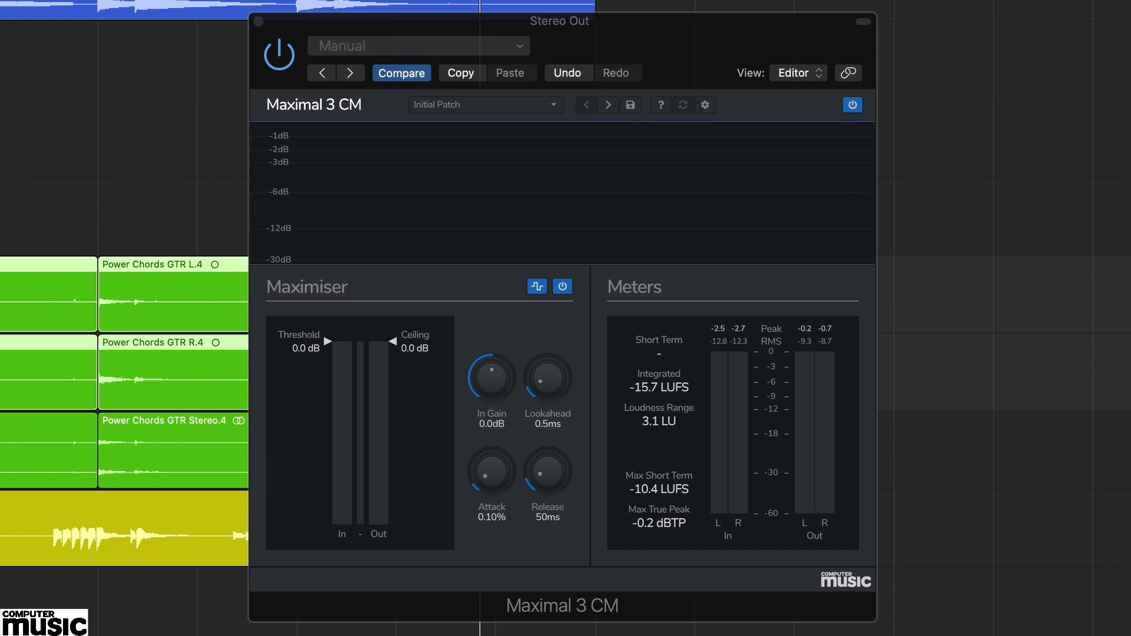
Step: Replace Initial Patch with the Gentle Mastering factory preset (lookahead 2.0ms, release 545ms)
click(485, 105)
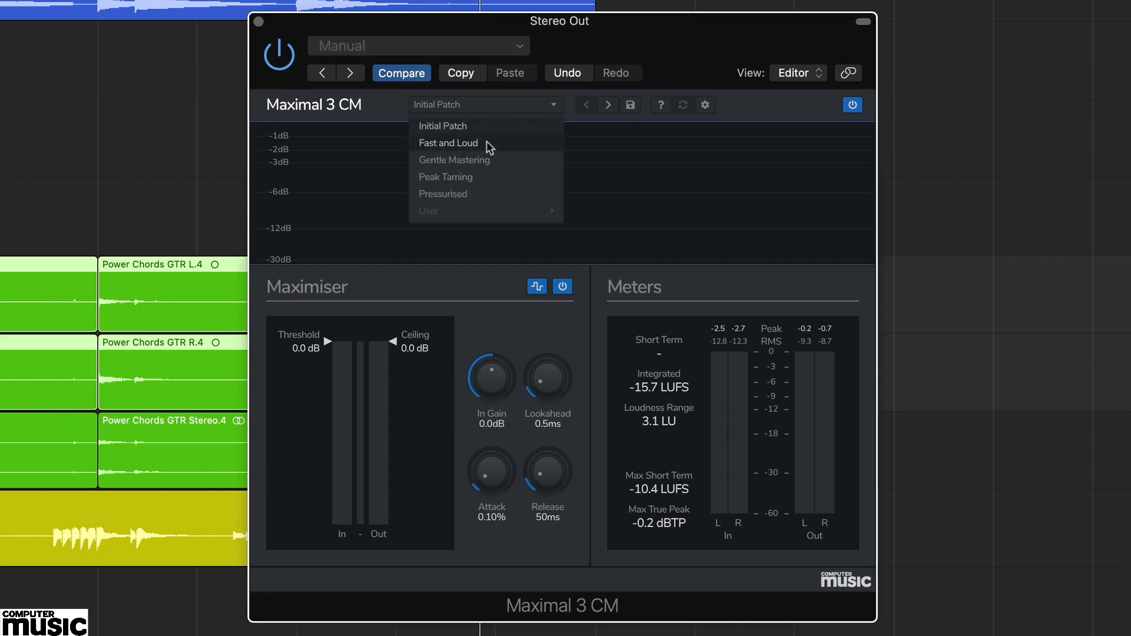
click(454, 159)
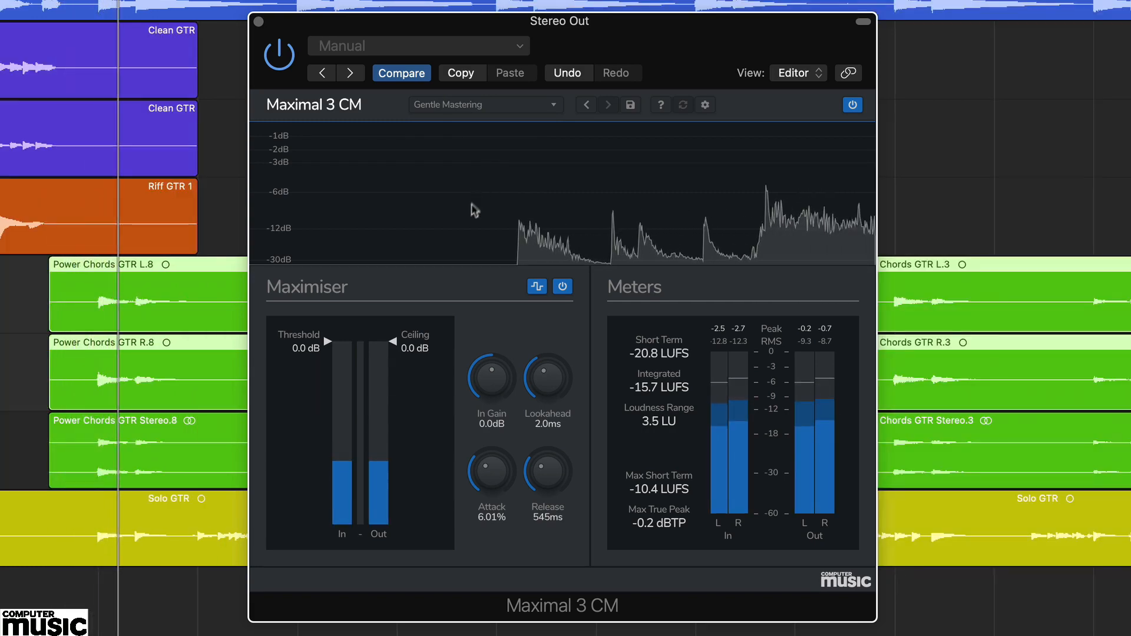
mouse_move(407, 353)
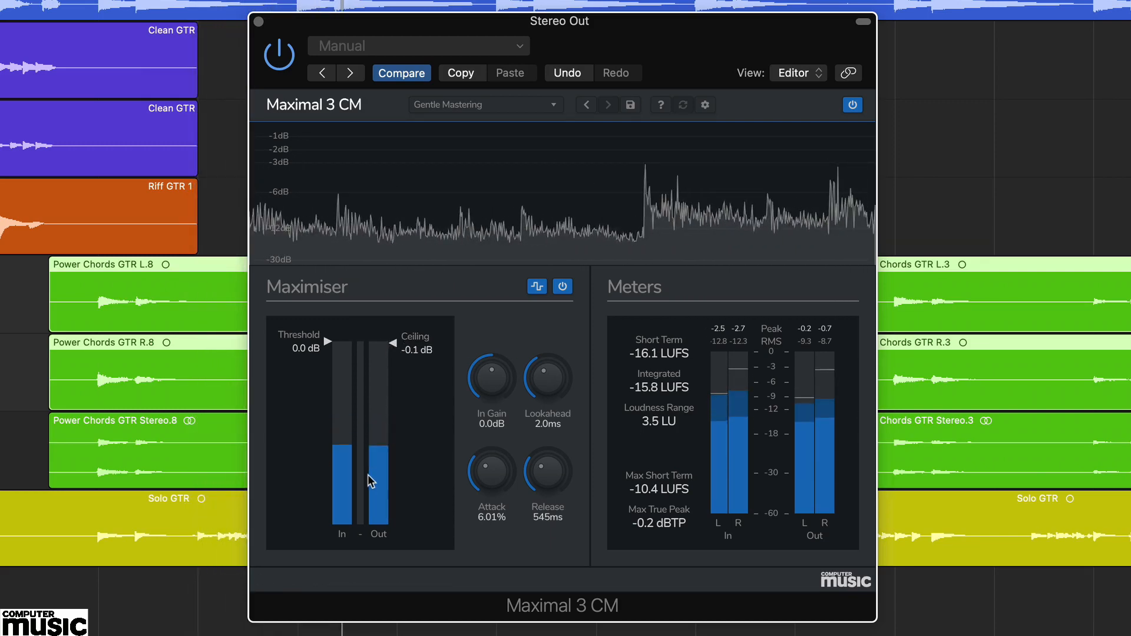
mouse_move(328, 348)
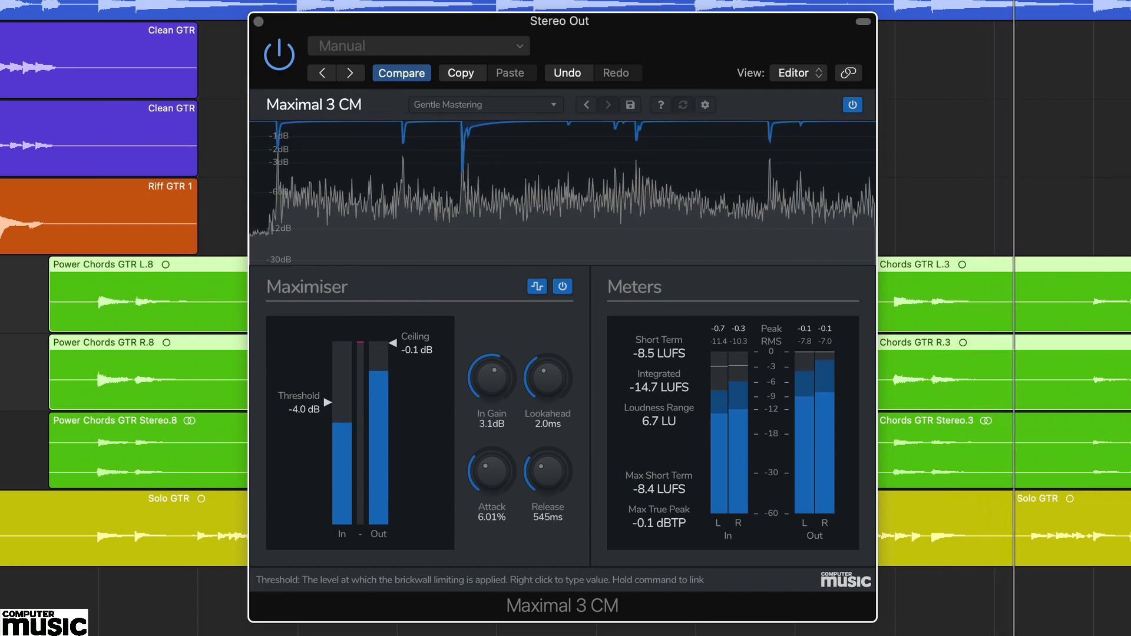
mouse_move(140, 476)
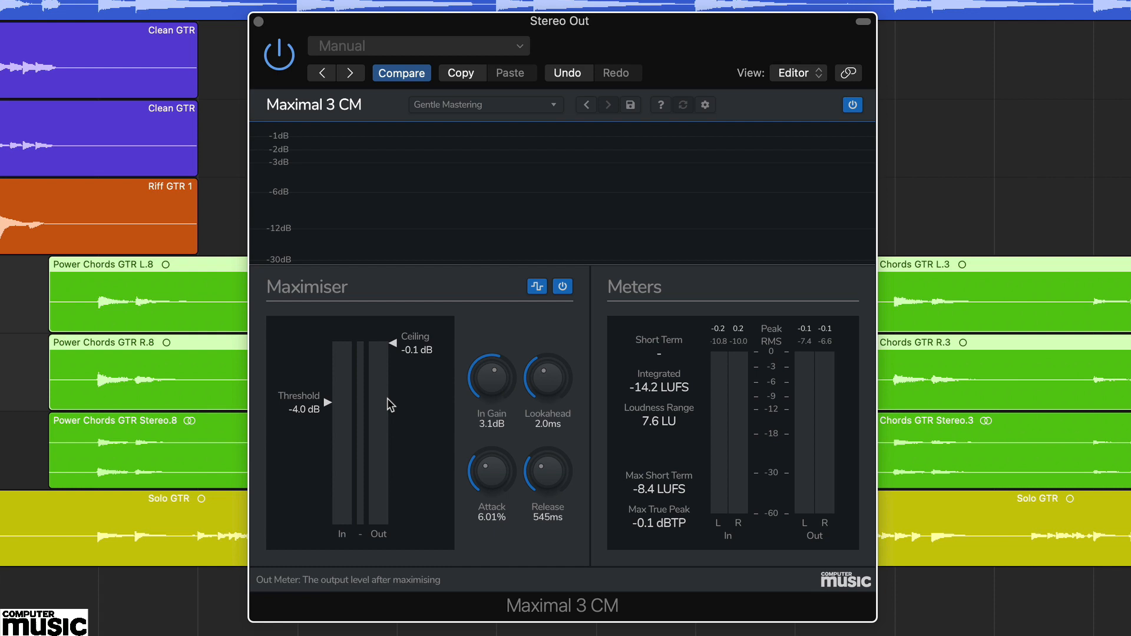
mouse_move(332, 406)
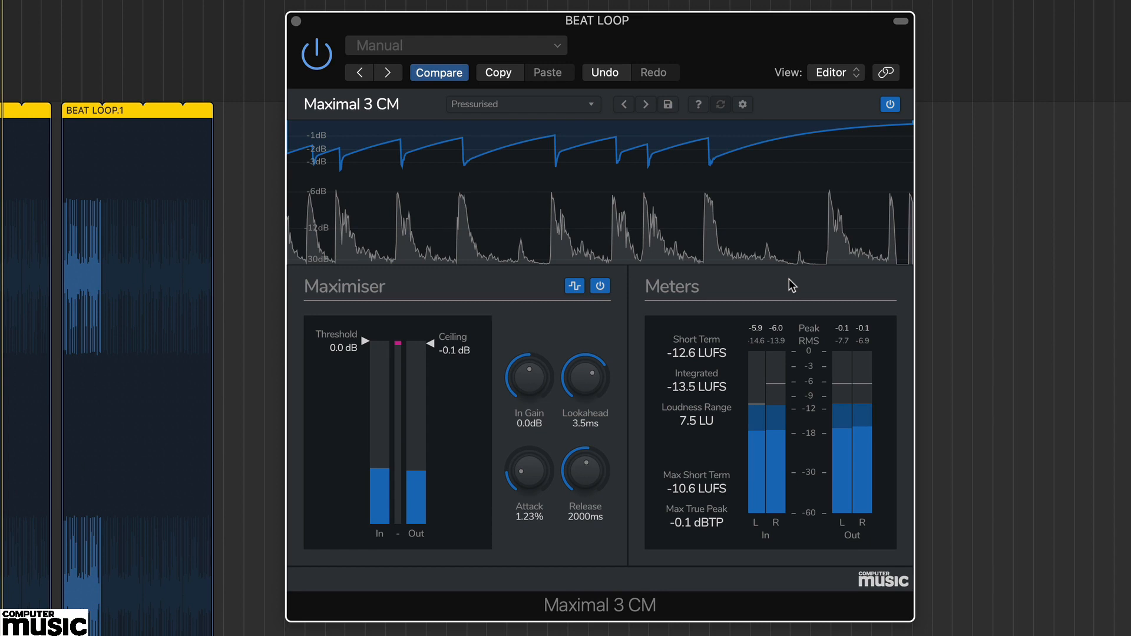
mouse_move(674, 377)
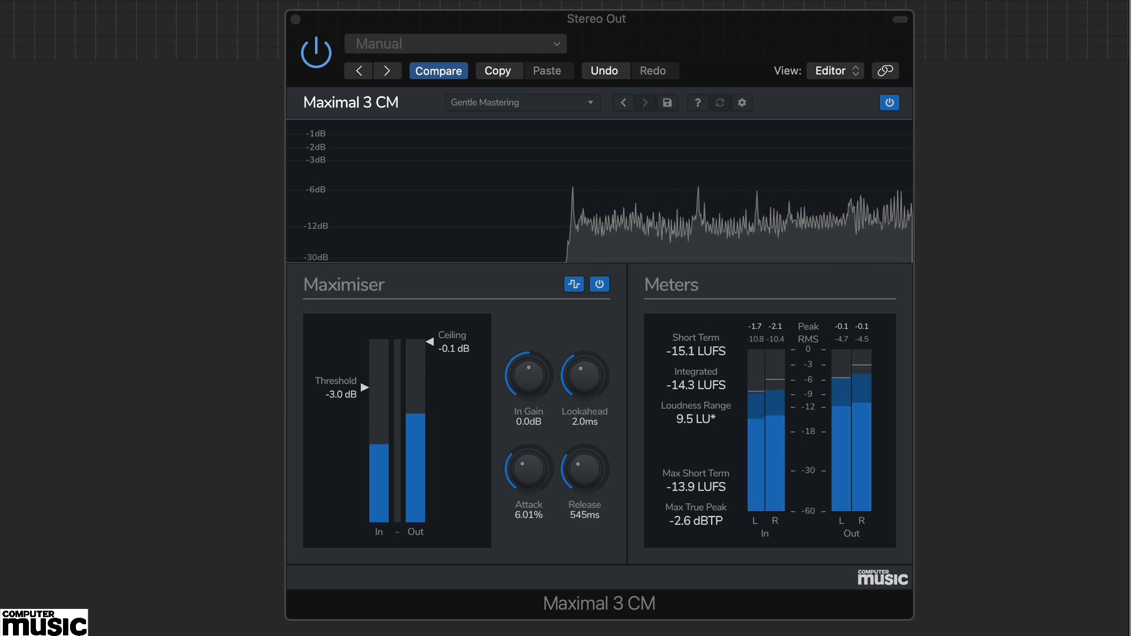
mouse_move(768, 346)
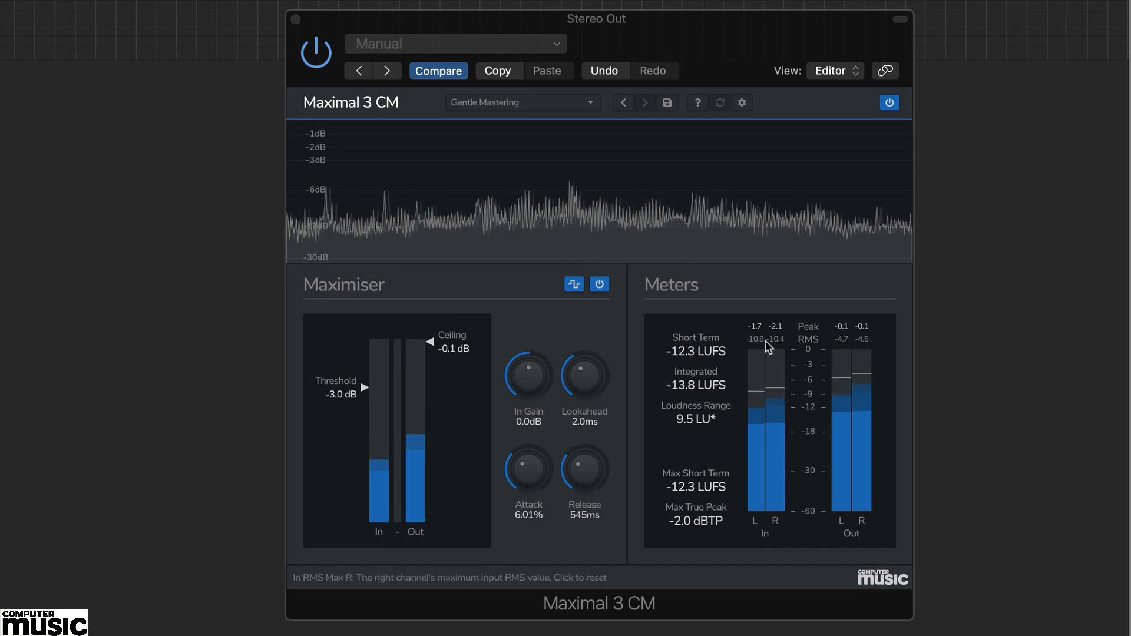